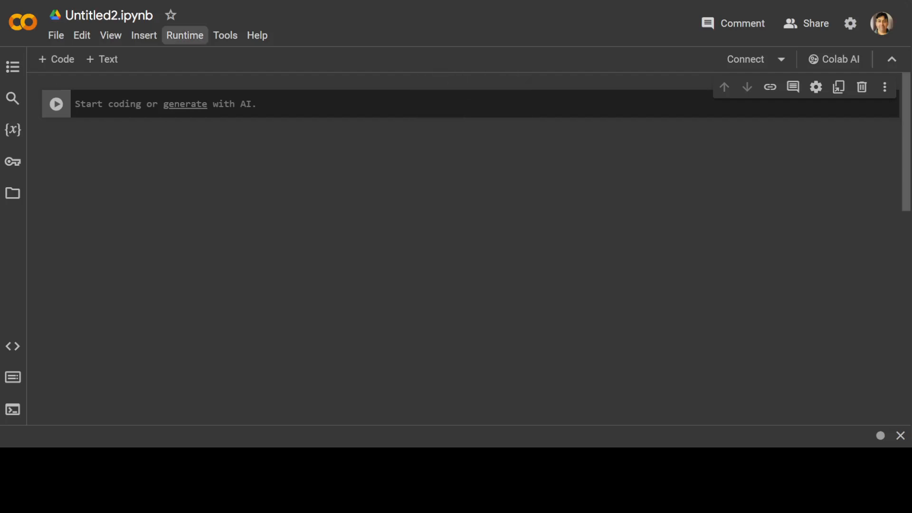
Step: Change the Colab runtime's hardware accelerator from CPU to T4 GPU via Runtime settings
left_click(185, 35)
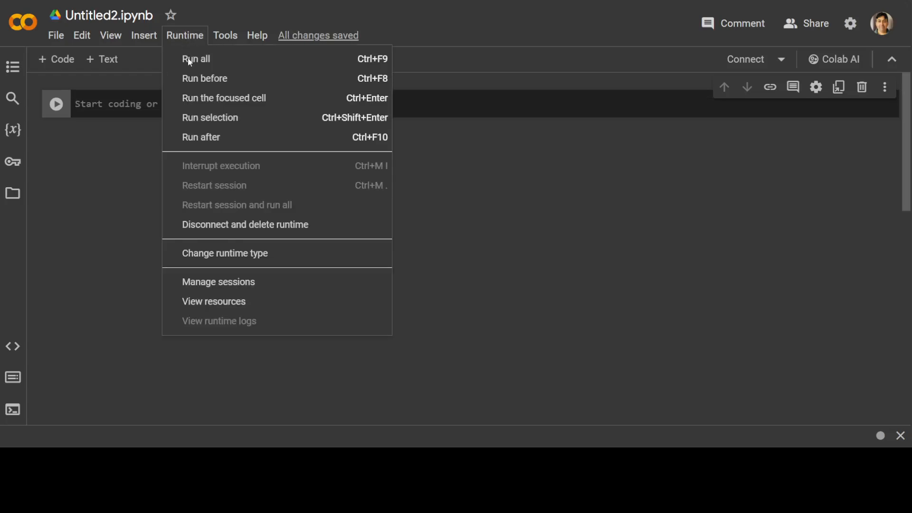
left_click(224, 253)
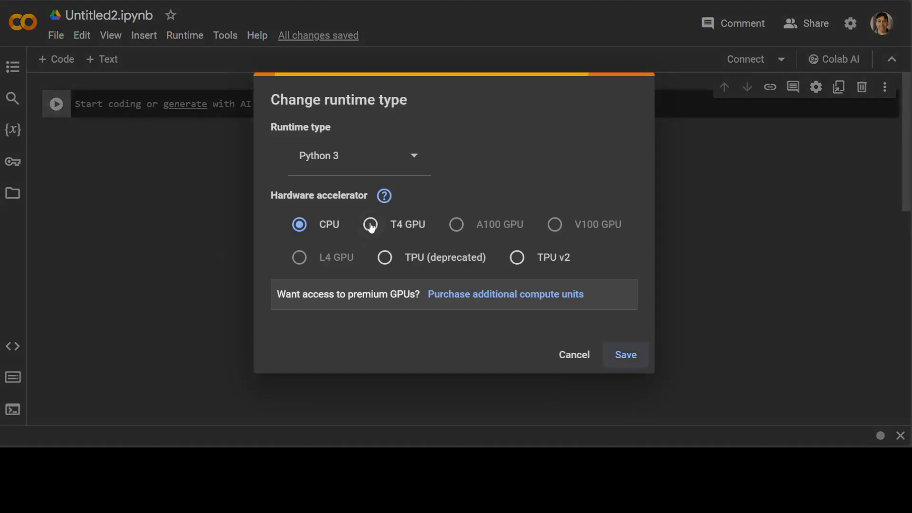
left_click(624, 355)
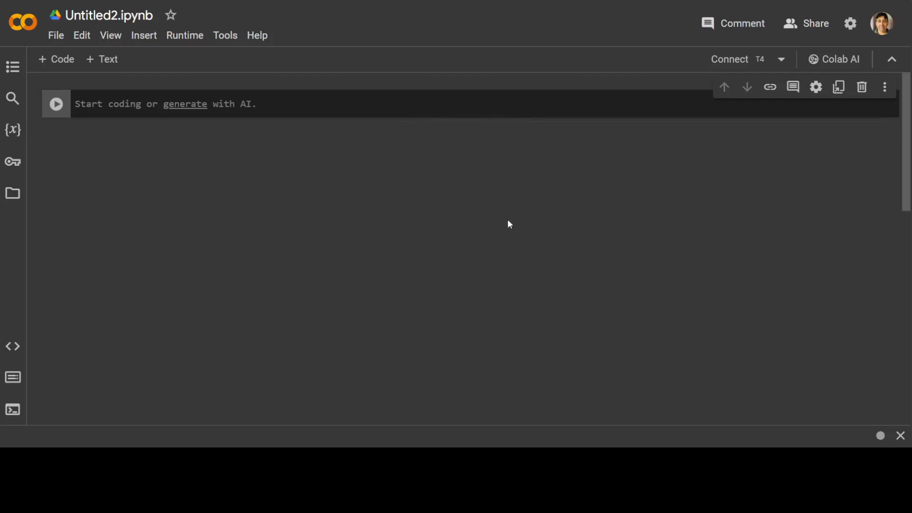
mouse_move(661, 24)
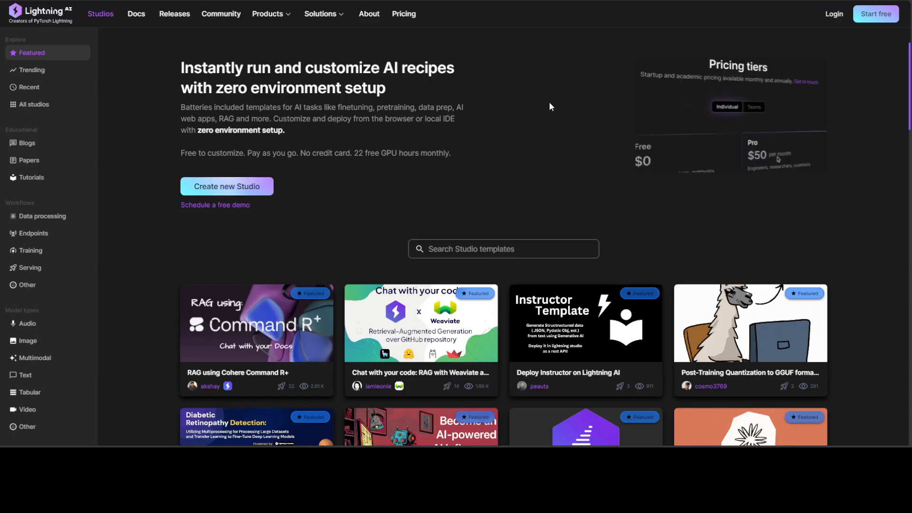
Step: Start creating a new Studio from the Lightning AI Studios page
left_click(754, 106)
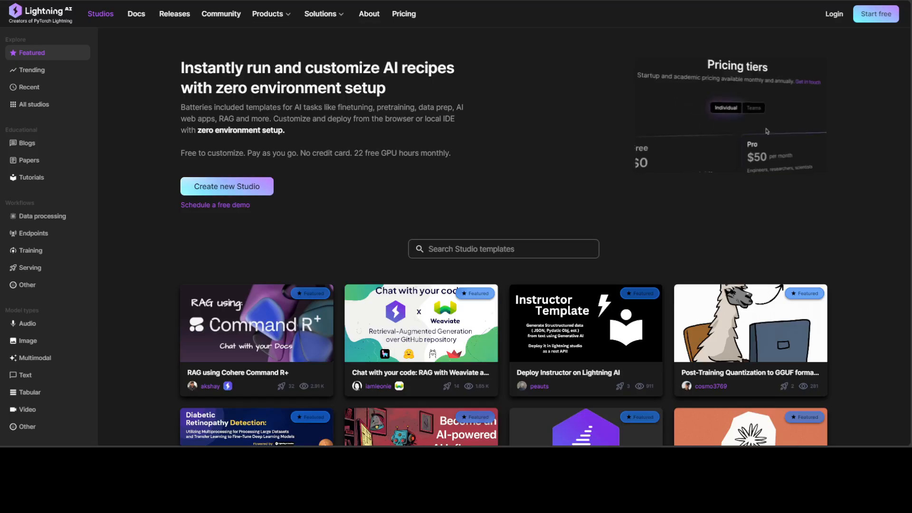
left_click(753, 109)
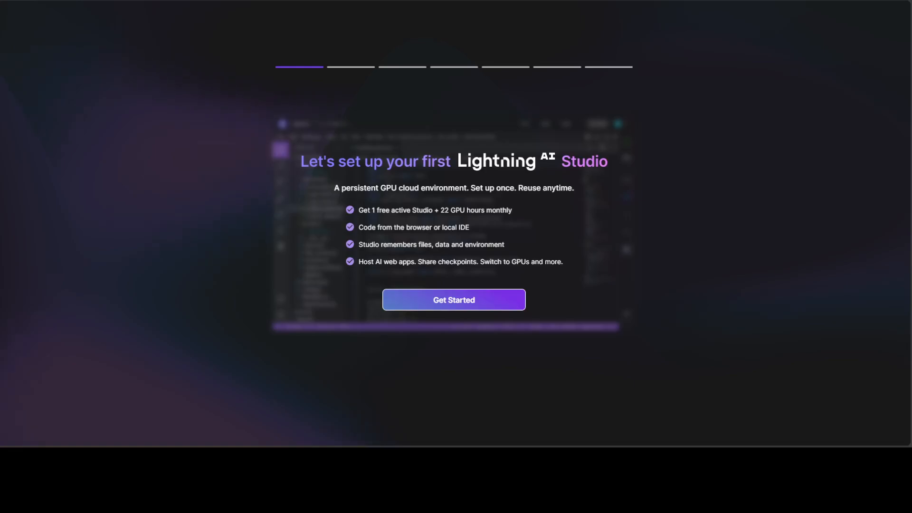
mouse_move(667, 277)
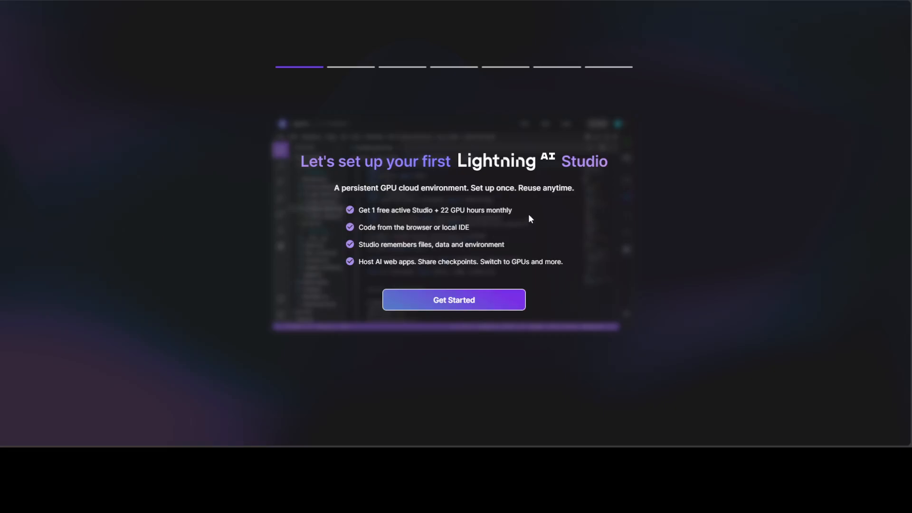
mouse_move(384, 229)
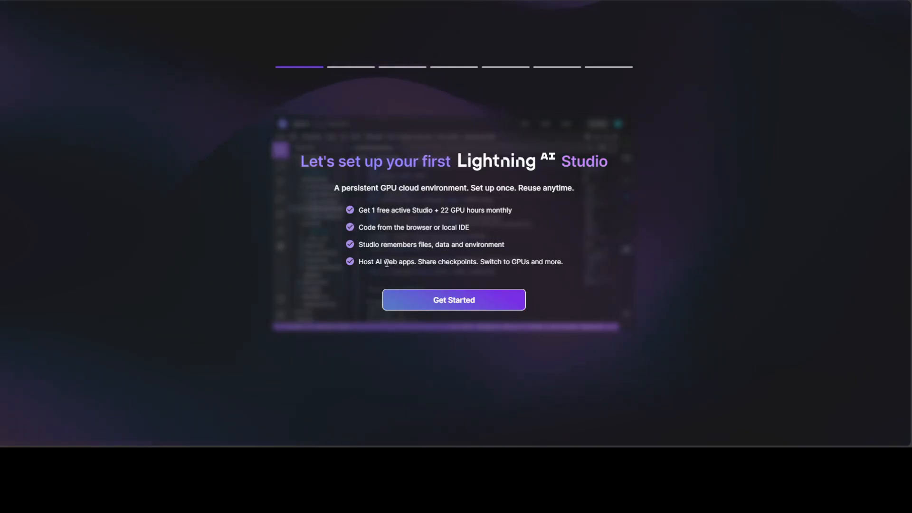
mouse_move(608, 306)
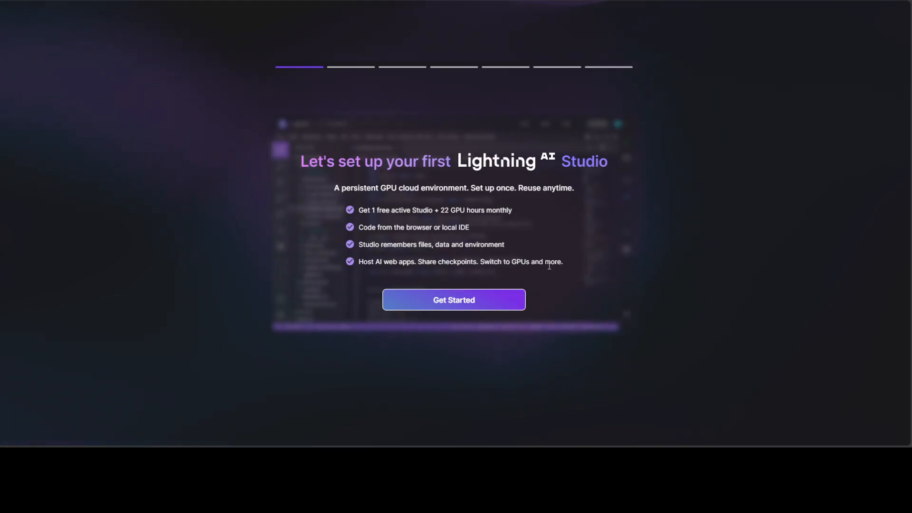
Step: Get started with the first-Studio setup walkthrough, reaching the theme choice
left_click(453, 299)
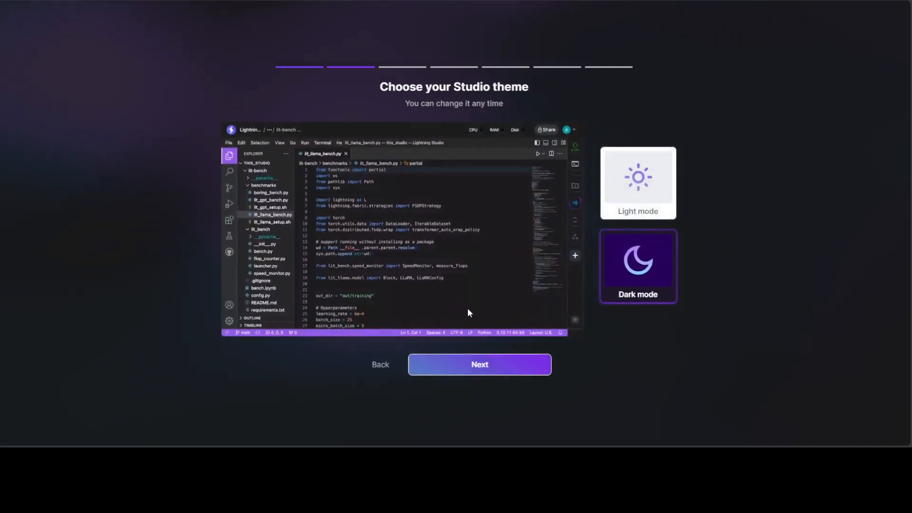
mouse_move(560, 289)
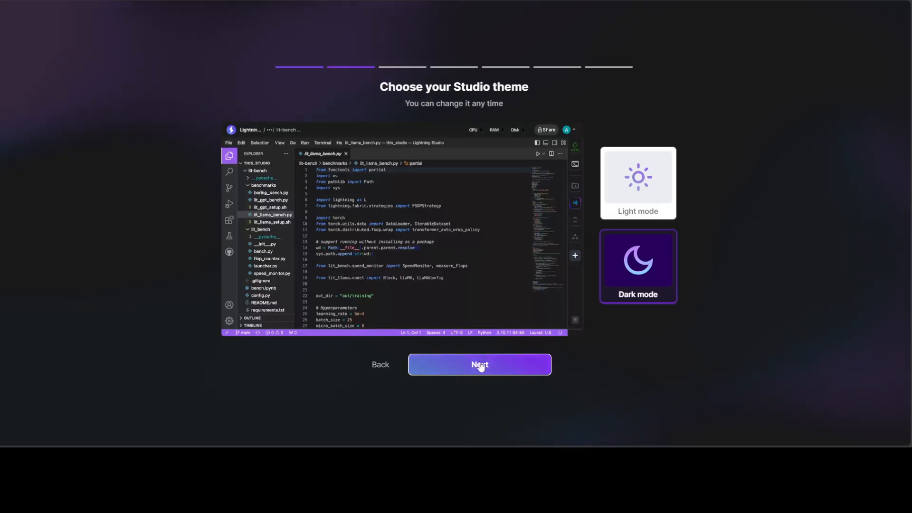
Step: Keep Dark mode and Code on browser, add Text alongside Images and video, and continue
left_click(479, 364)
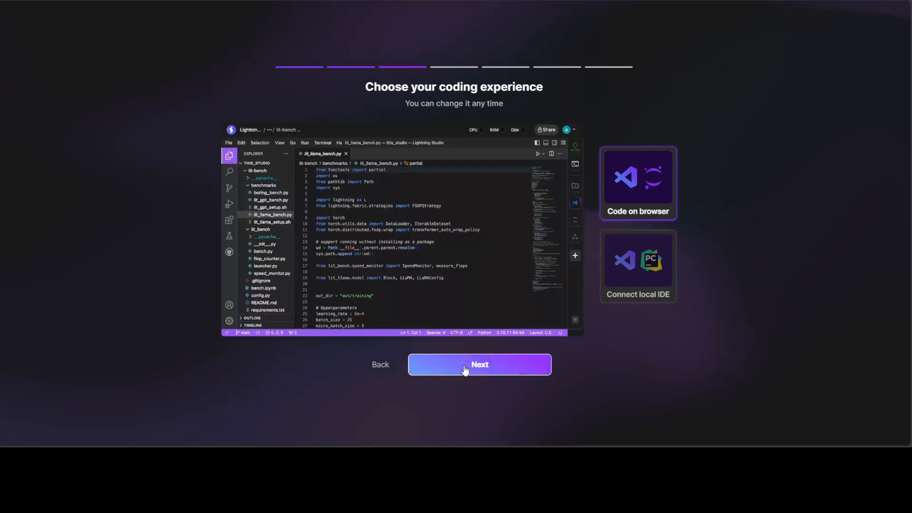
left_click(479, 365)
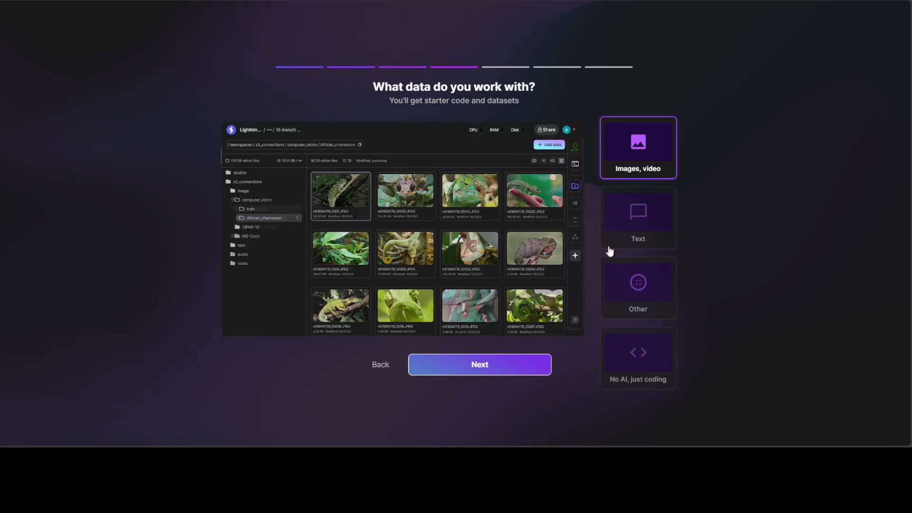
left_click(638, 216)
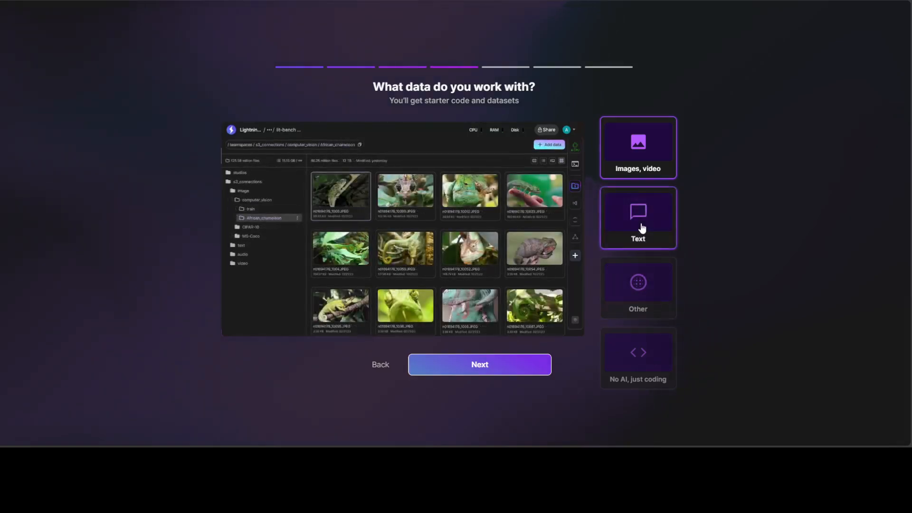
left_click(637, 218)
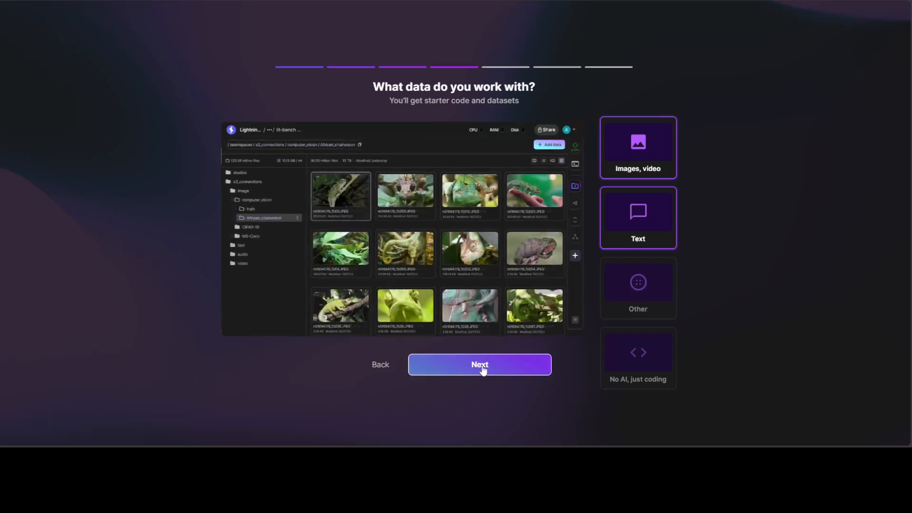
left_click(480, 365)
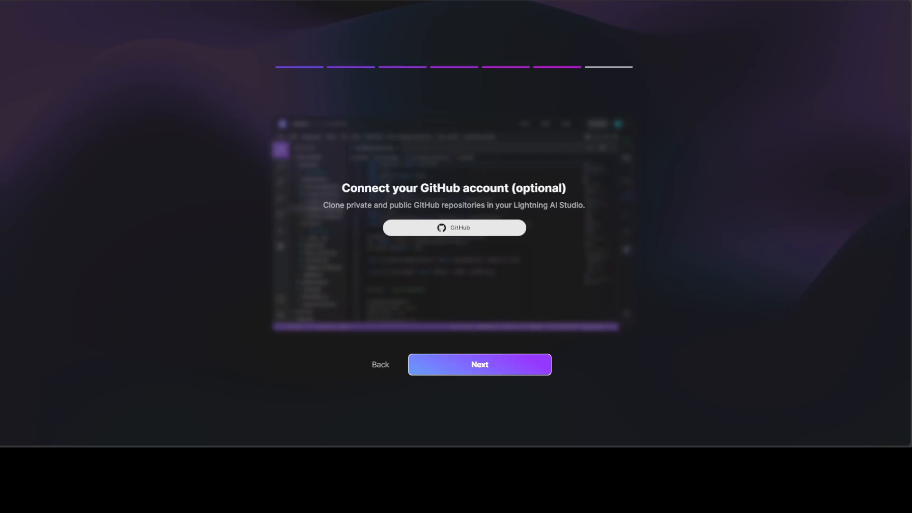
Step: Skip the GitHub connection and collaborator invites, then open the new Studio
left_click(479, 364)
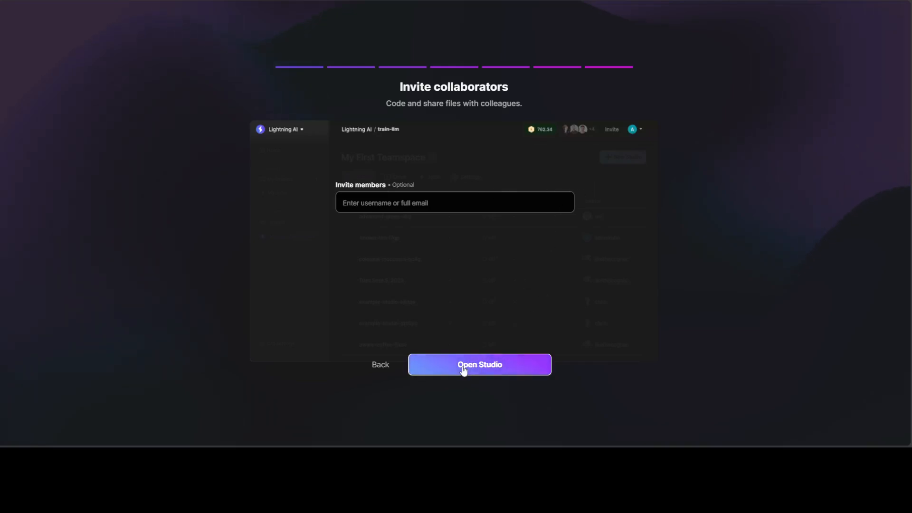
left_click(479, 365)
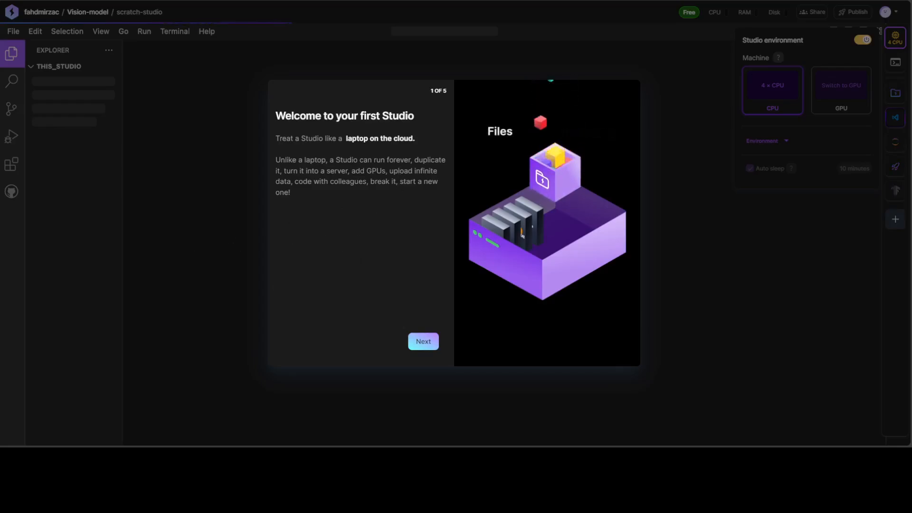
Step: Advance the 'Welcome to your first Studio' tour to step 3, 'Choose a starting tutorial'
left_click(423, 341)
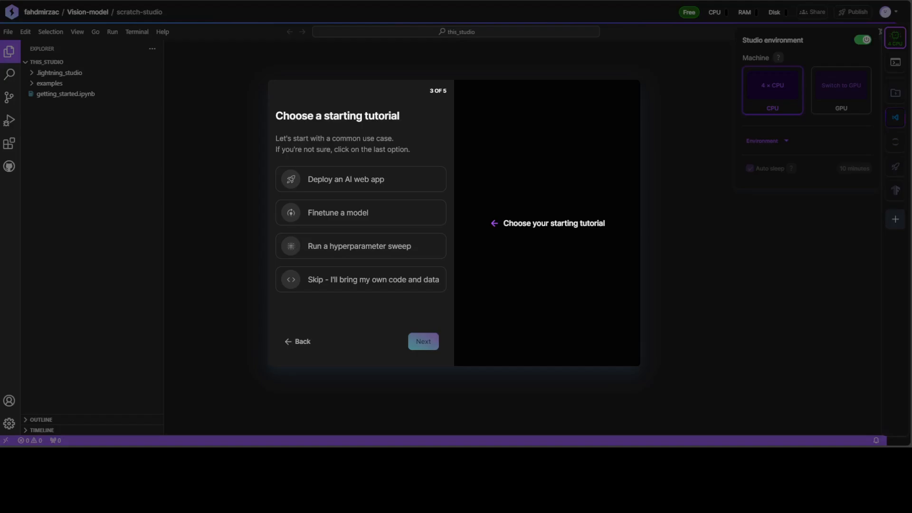
left_click(751, 169)
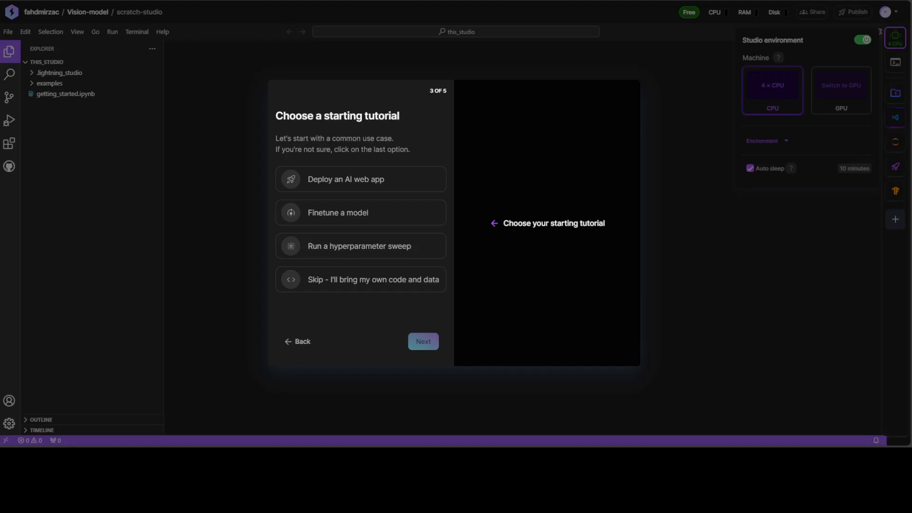
left_click(360, 212)
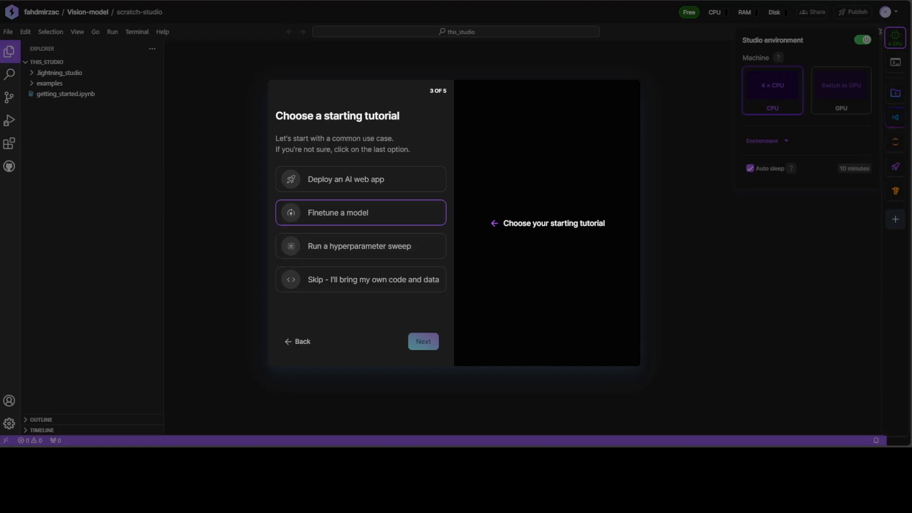
left_click(360, 179)
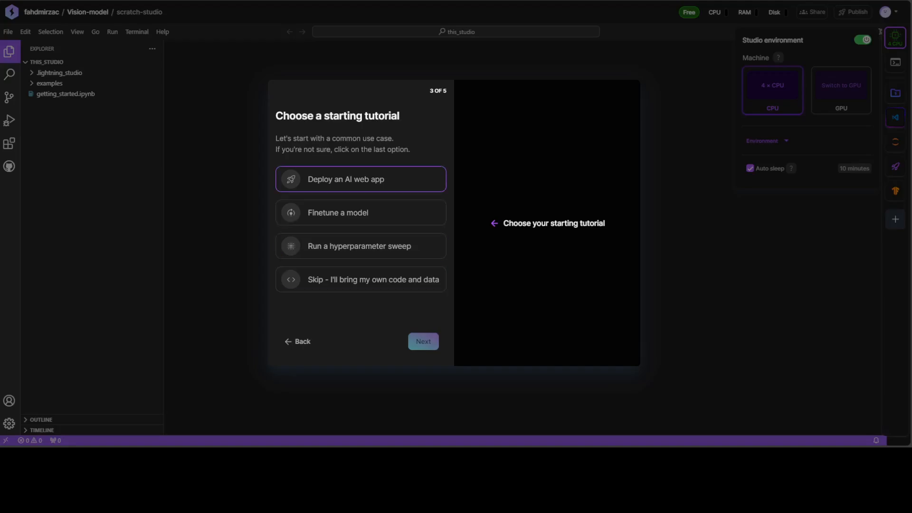
left_click(360, 213)
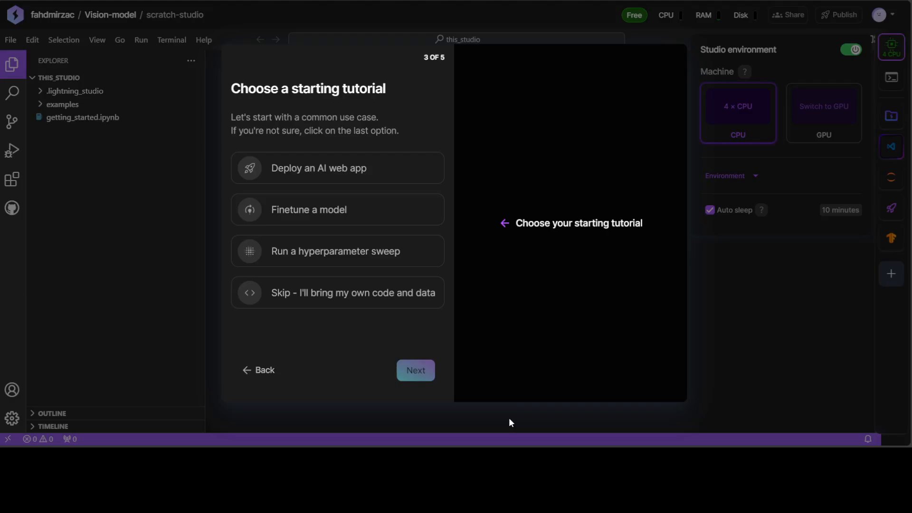
Step: Pick the Finetune a model tutorial, pass the Why Studio page, and accept the one-environment rule
left_click(337, 210)
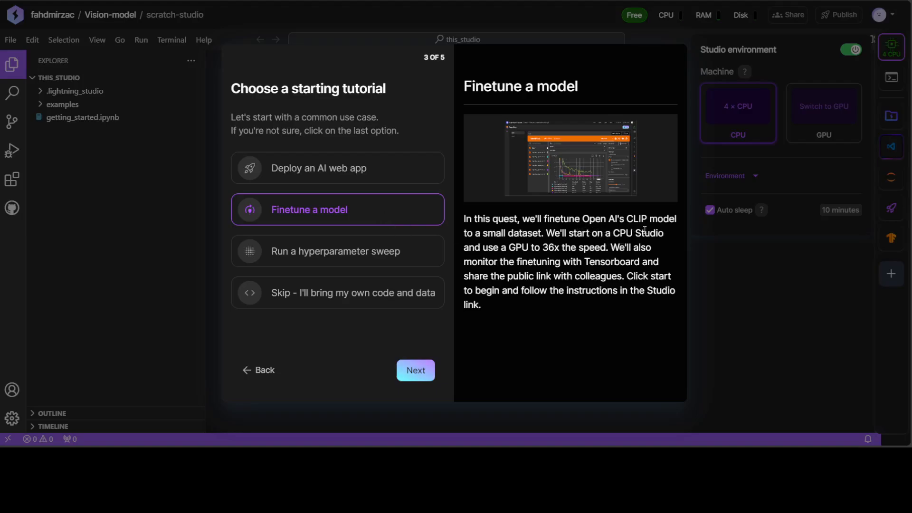
mouse_move(536, 245)
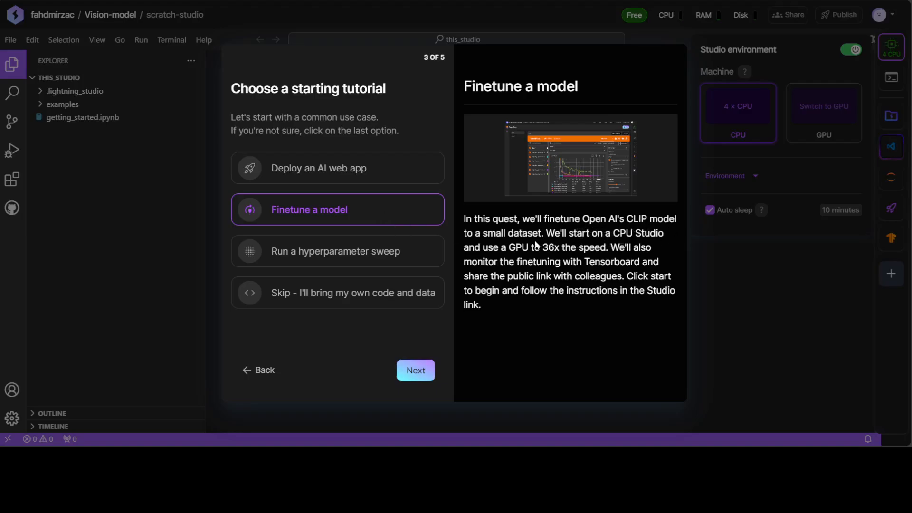
mouse_move(647, 248)
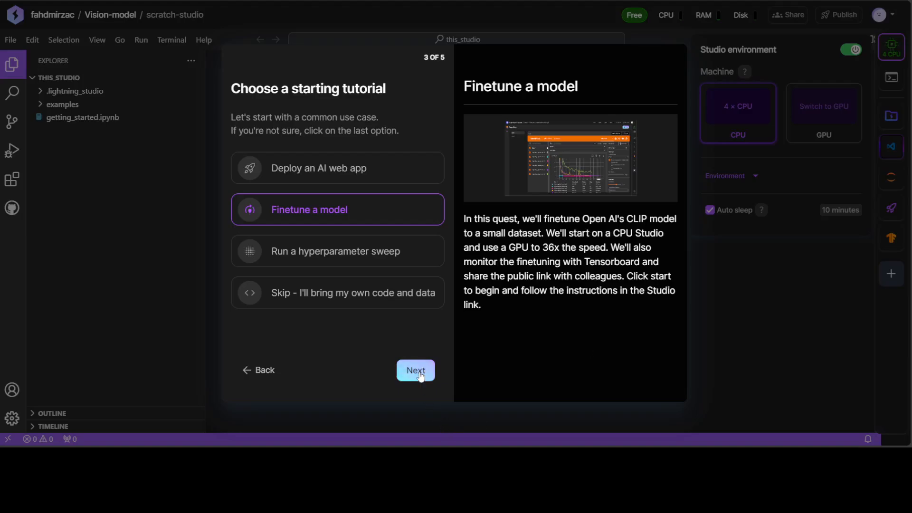
left_click(415, 370)
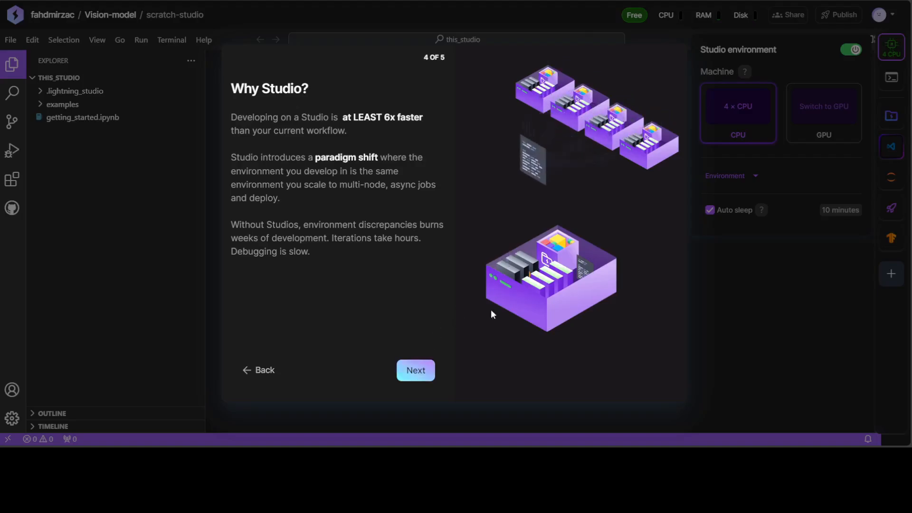
left_click(416, 370)
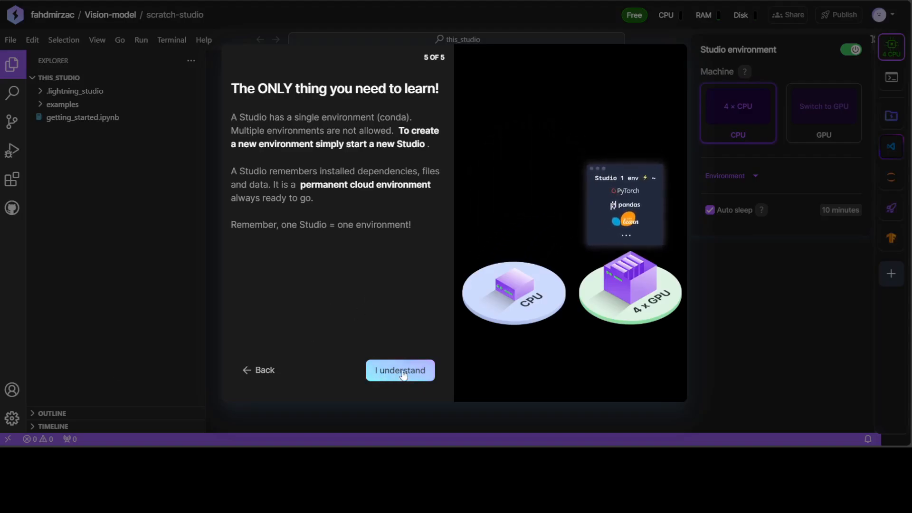
left_click(399, 370)
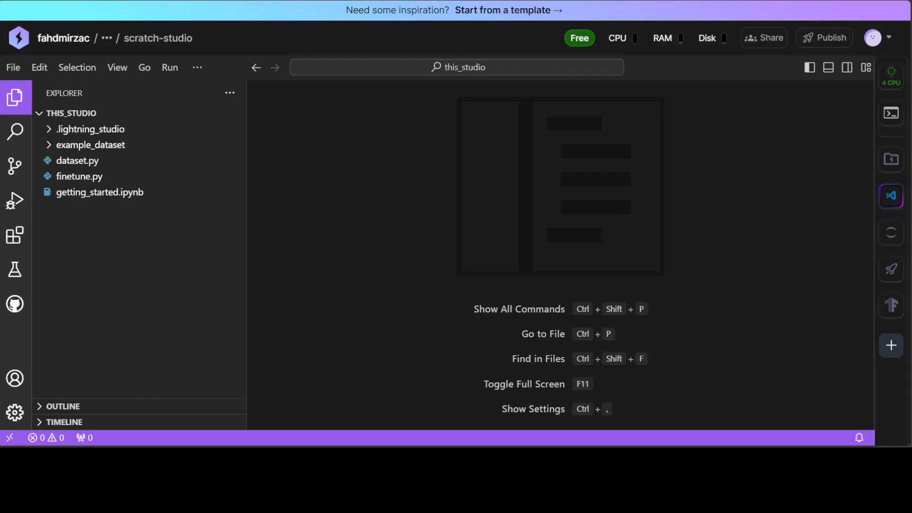
left_click(80, 177)
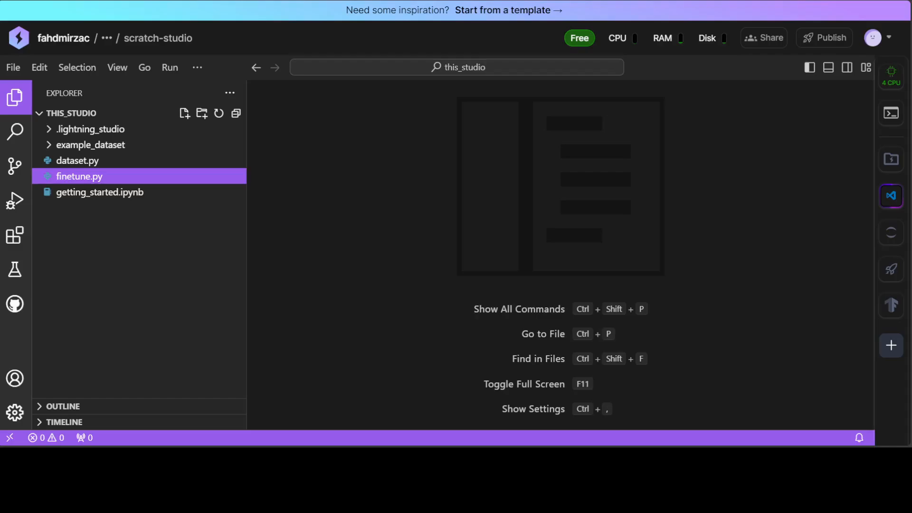
left_click(99, 192)
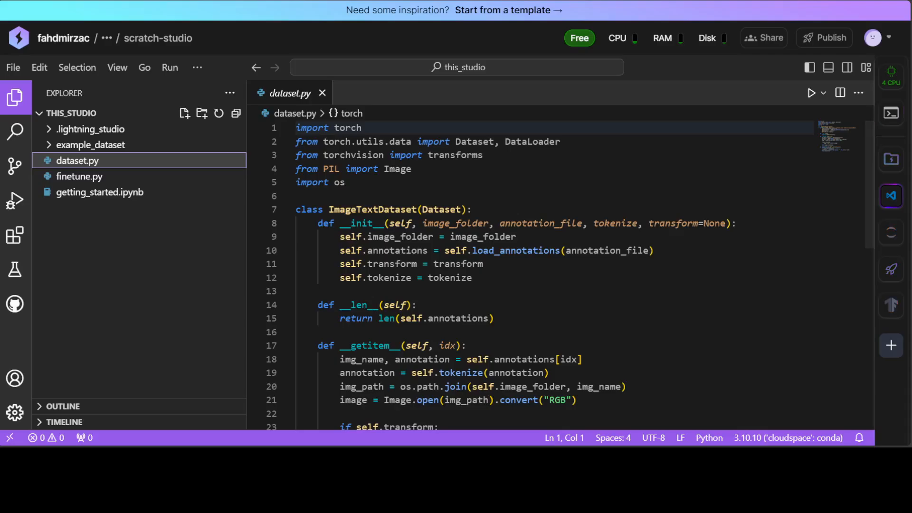
Step: Read through dataset.py and finetune.py down to the training setup, then close the editor
scroll("down", 3)
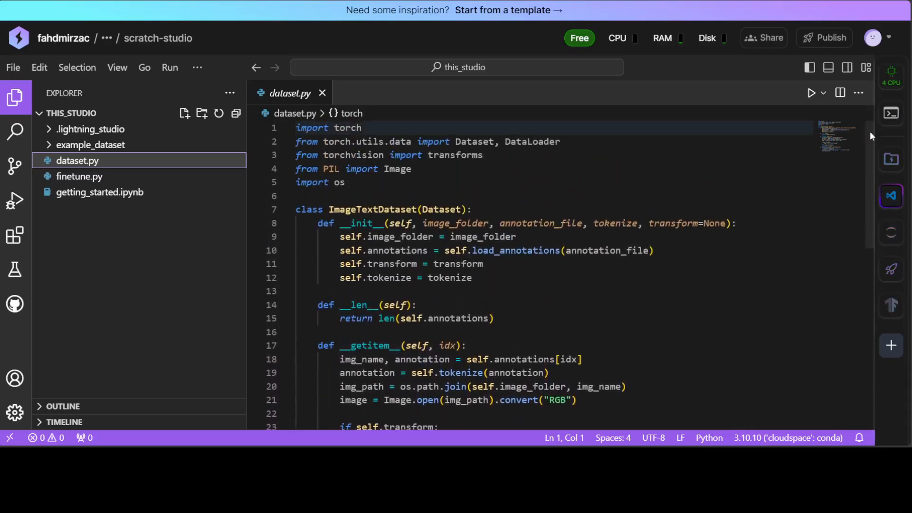
left_click(322, 93)
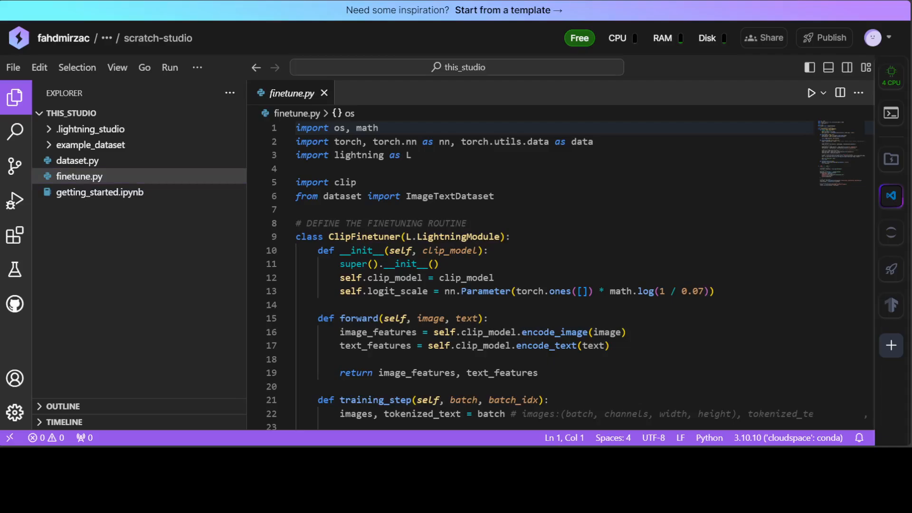
left_click(80, 176)
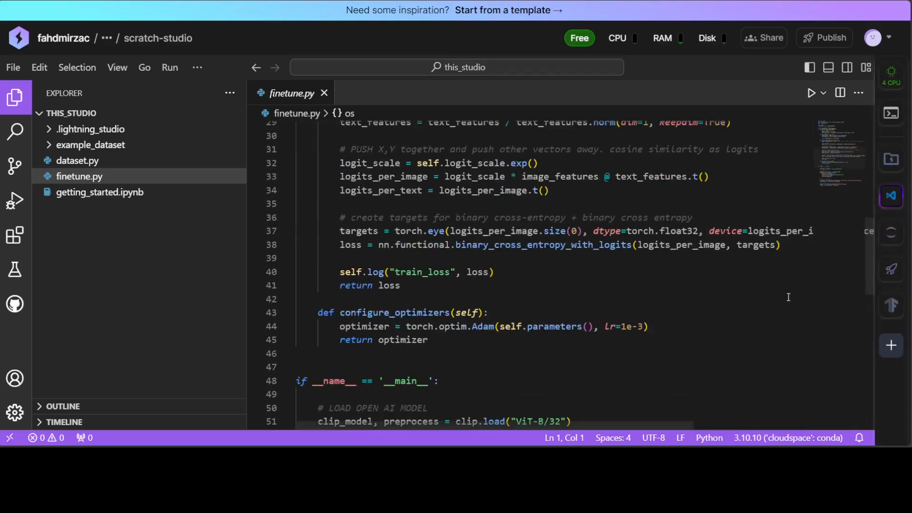
scroll("down", 3)
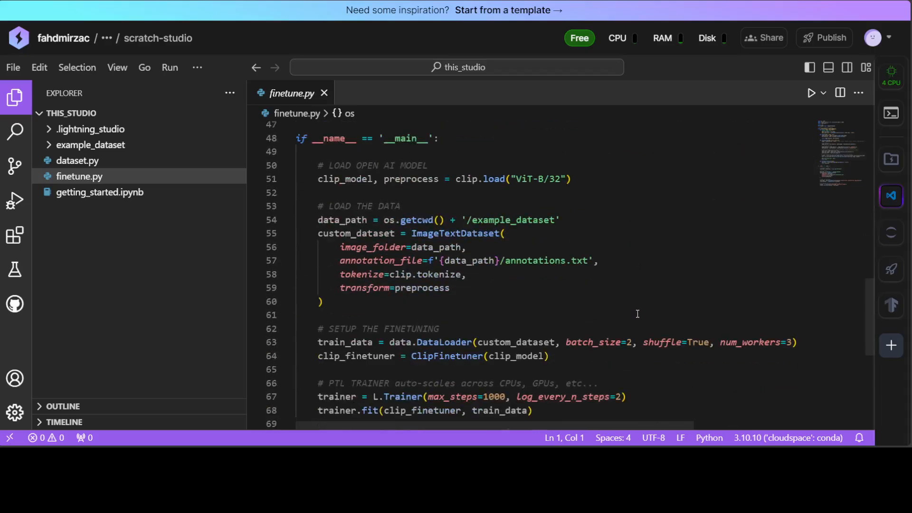
scroll("down", 3)
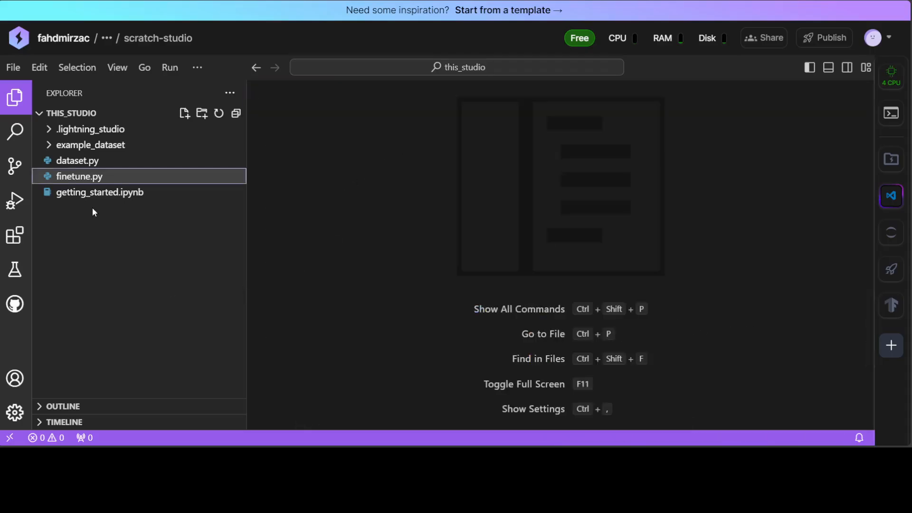
Step: Reopen finetune.py and toggle the top-bar CPU indicator to view the usage chart
left_click(80, 176)
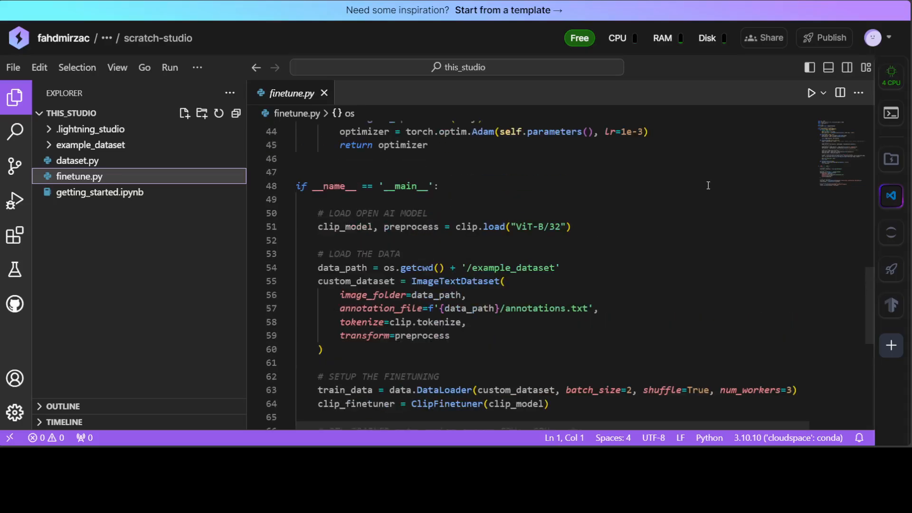
left_click(618, 38)
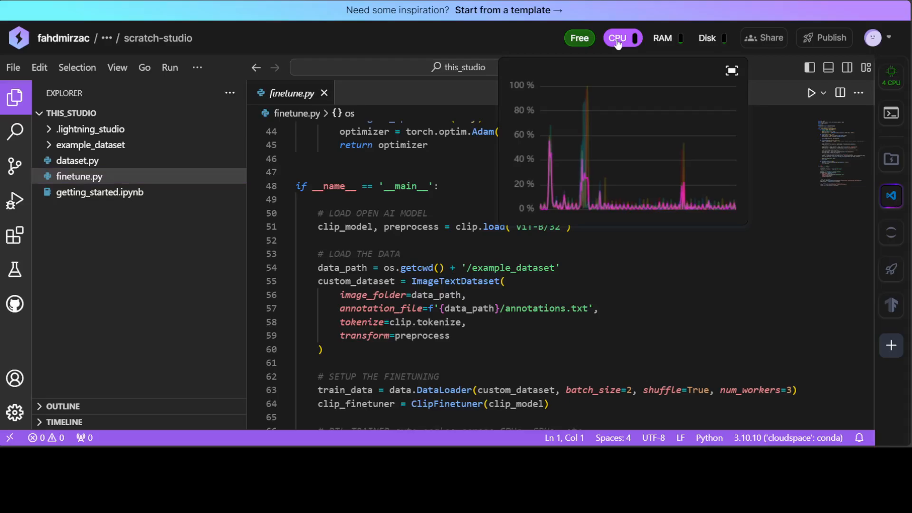
left_click(618, 38)
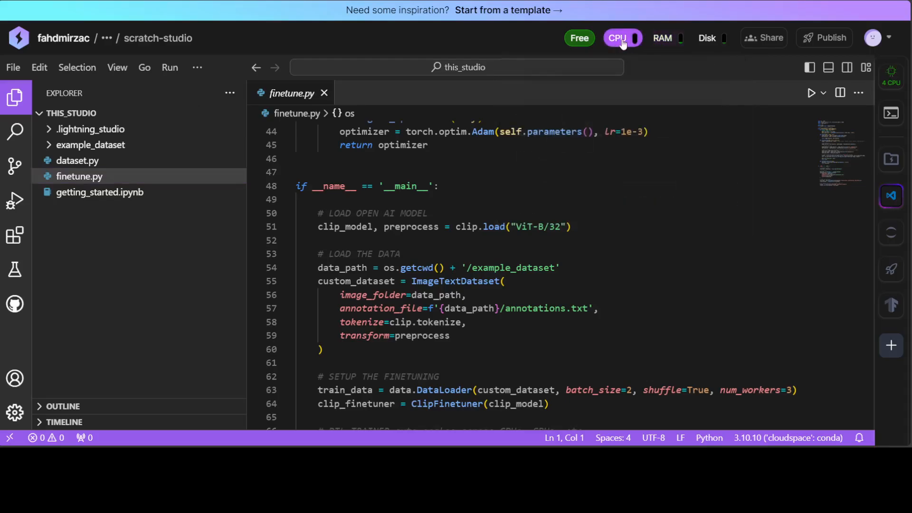
left_click(619, 38)
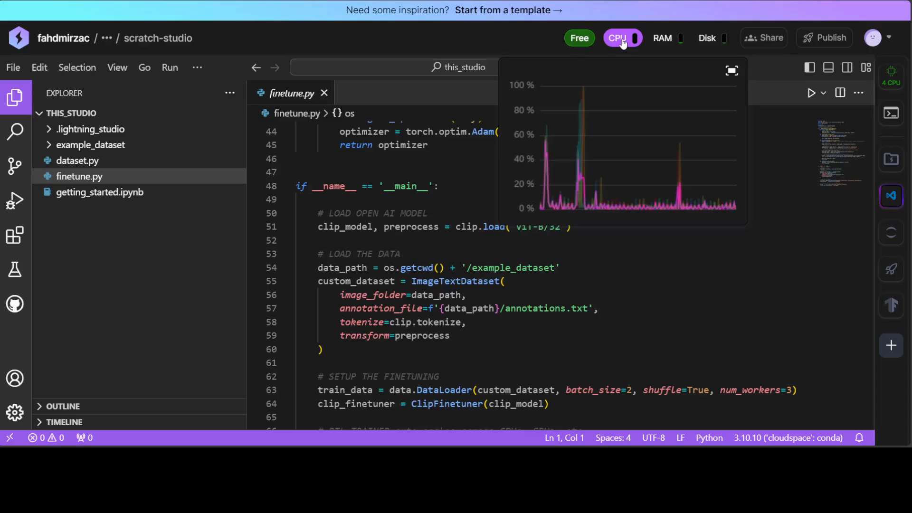
left_click(618, 38)
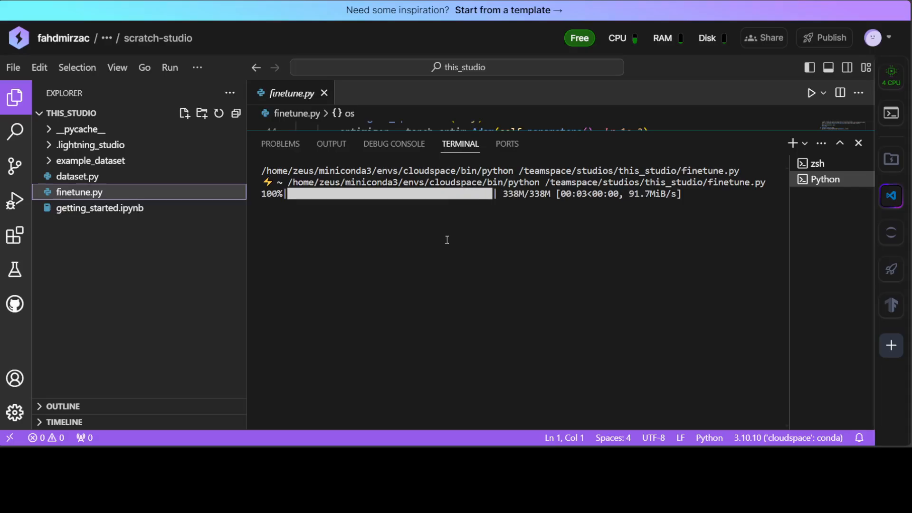
mouse_move(445, 239)
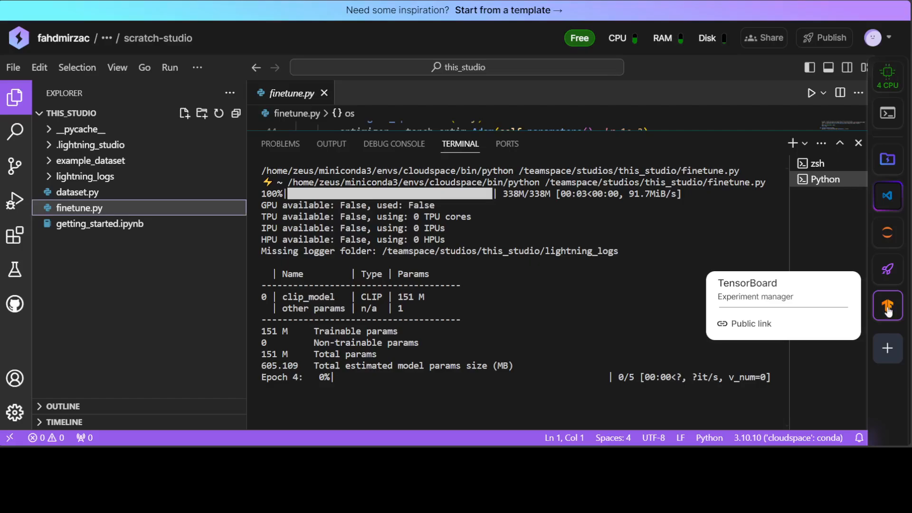
Step: View the epoch and train_loss curves in TensorBoard's Scalars page, then return to the editor
left_click(888, 306)
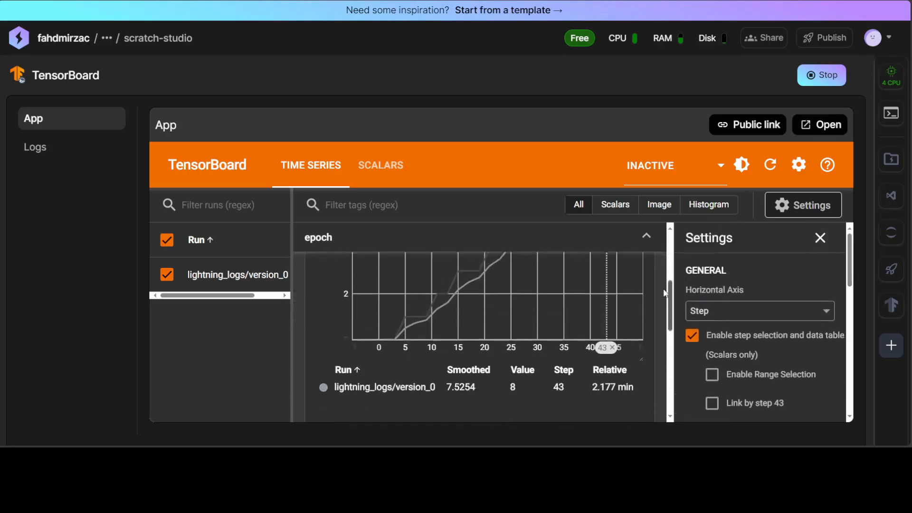
scroll("down", 3)
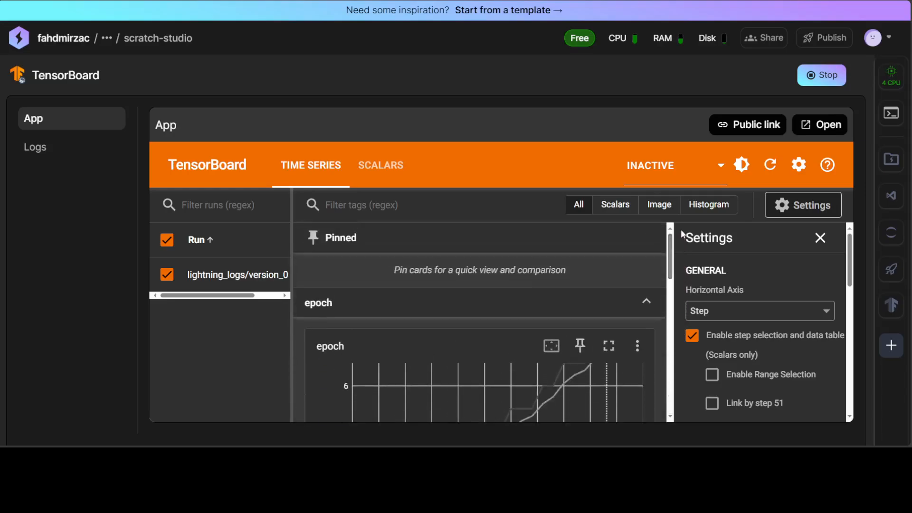
left_click(381, 165)
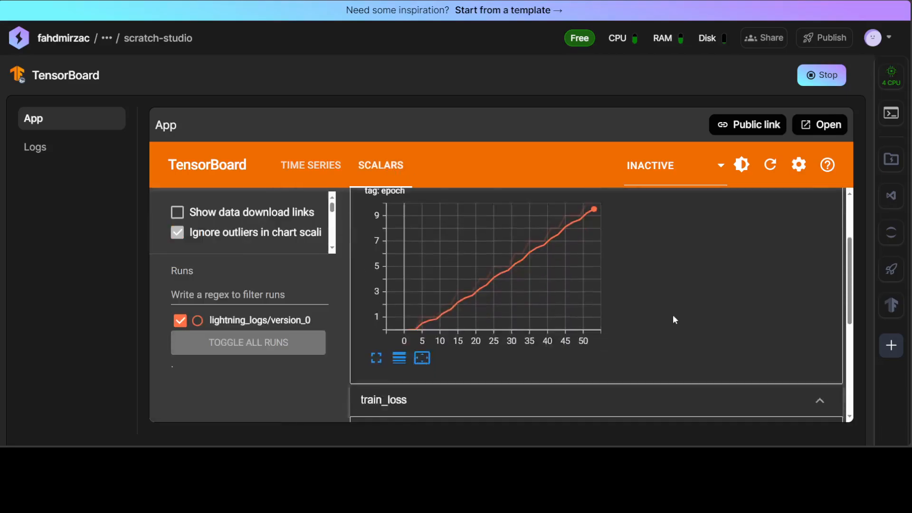
scroll("down", 3)
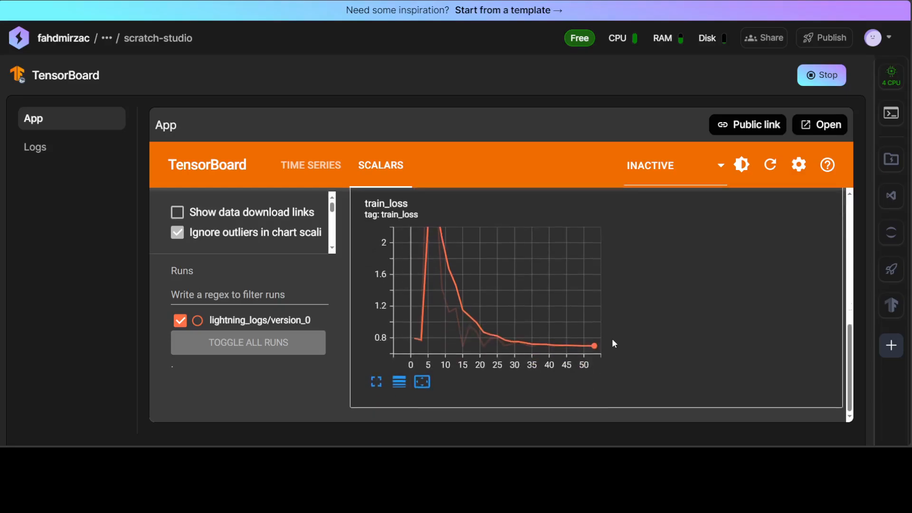
mouse_move(596, 327)
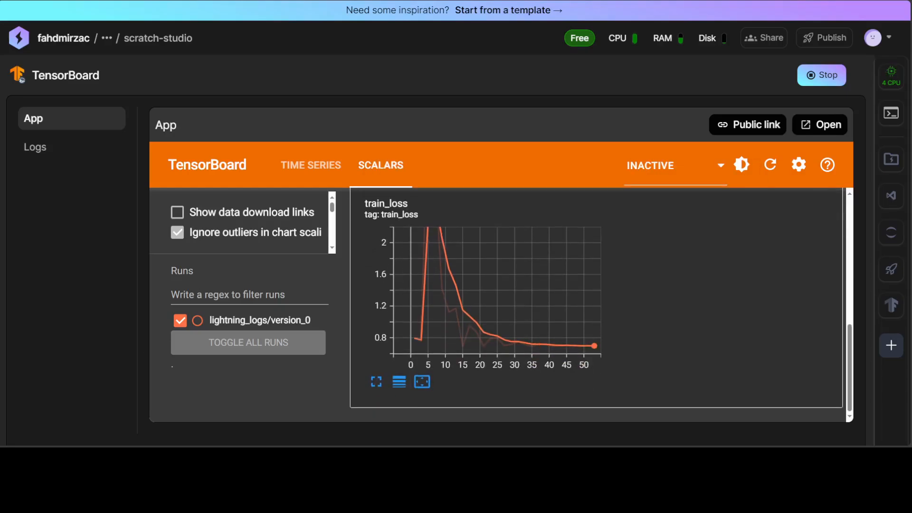
left_click(890, 195)
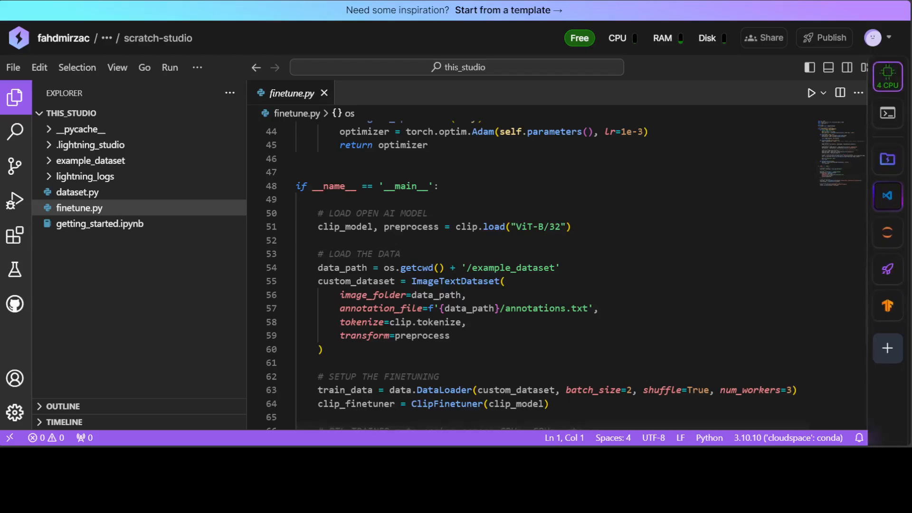
Step: Switch the studio's machine from CPU to a single T4 GPU and confirm the request
left_click(887, 76)
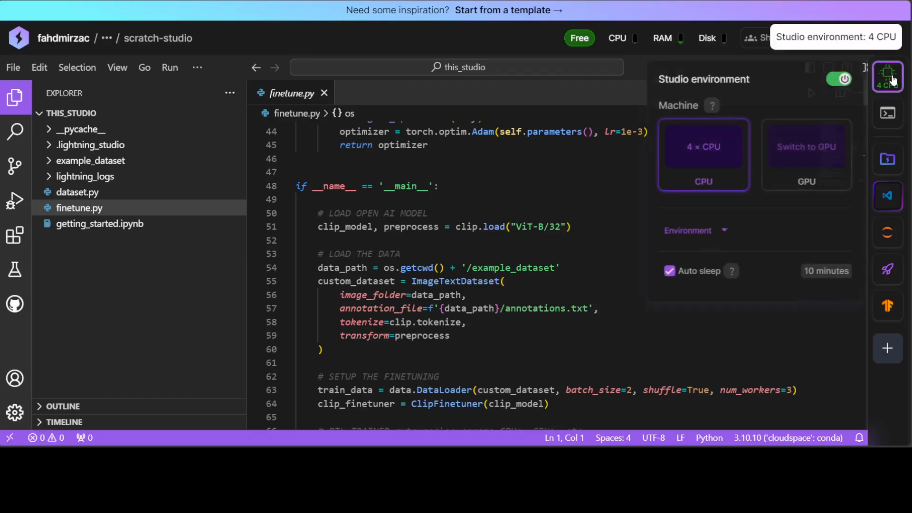
left_click(806, 146)
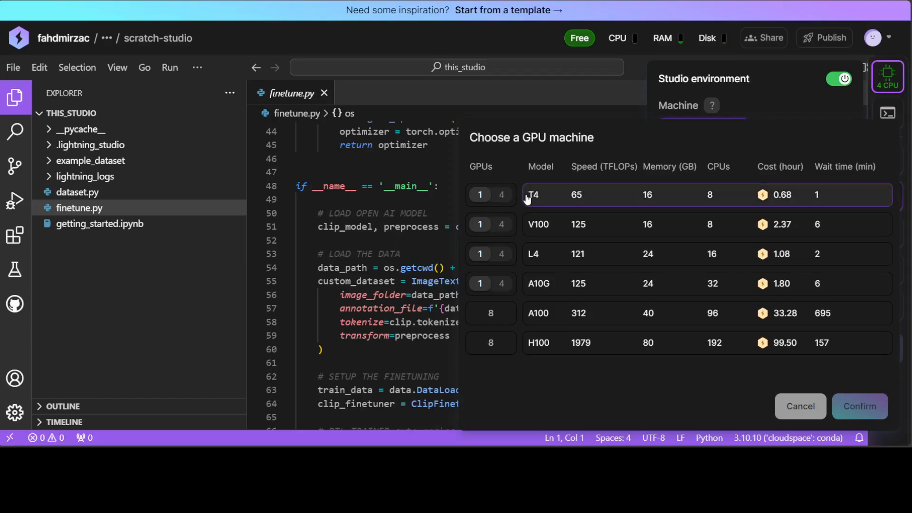
mouse_move(826, 433)
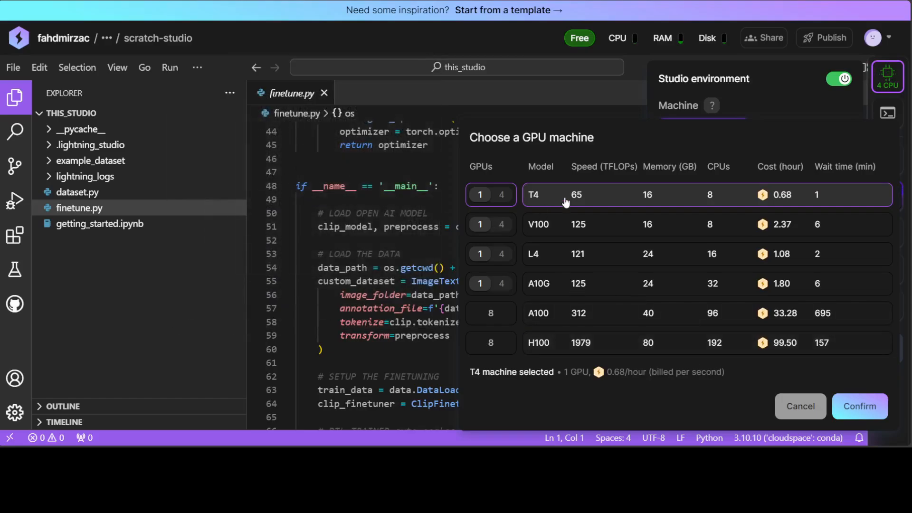
mouse_move(500, 195)
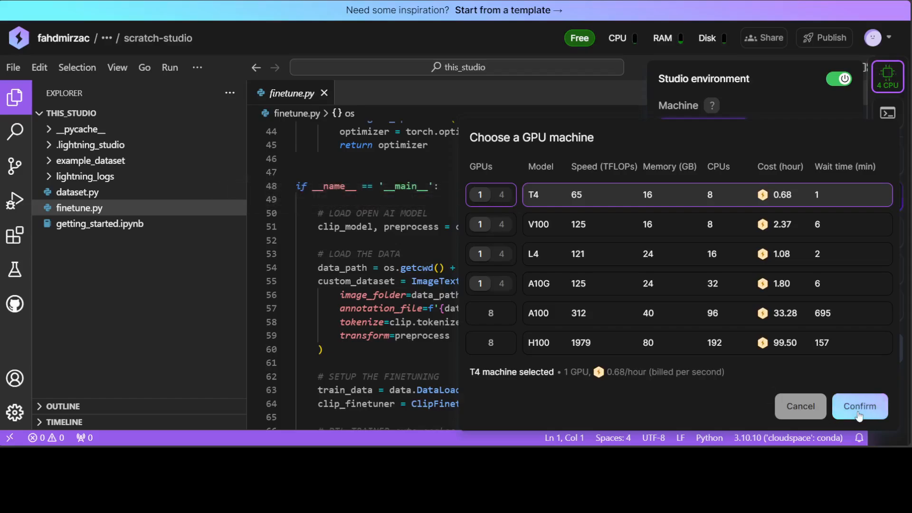
left_click(860, 406)
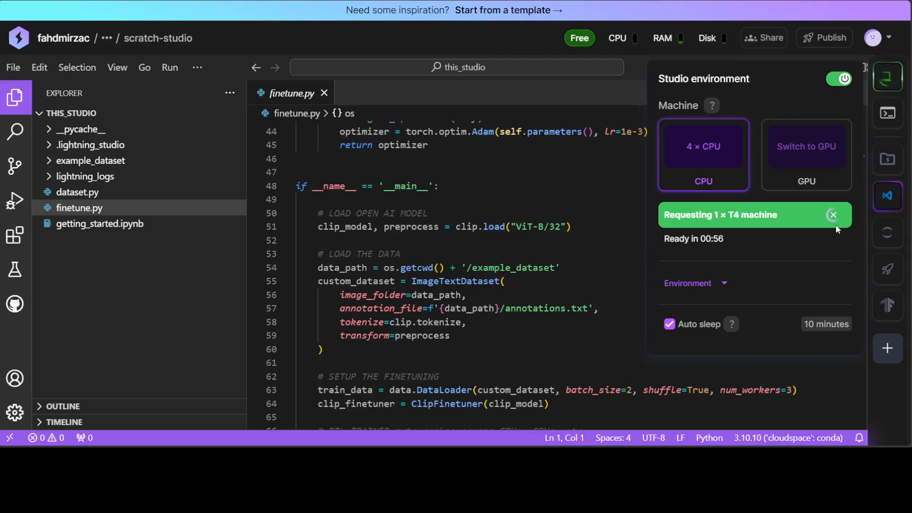
mouse_move(721, 247)
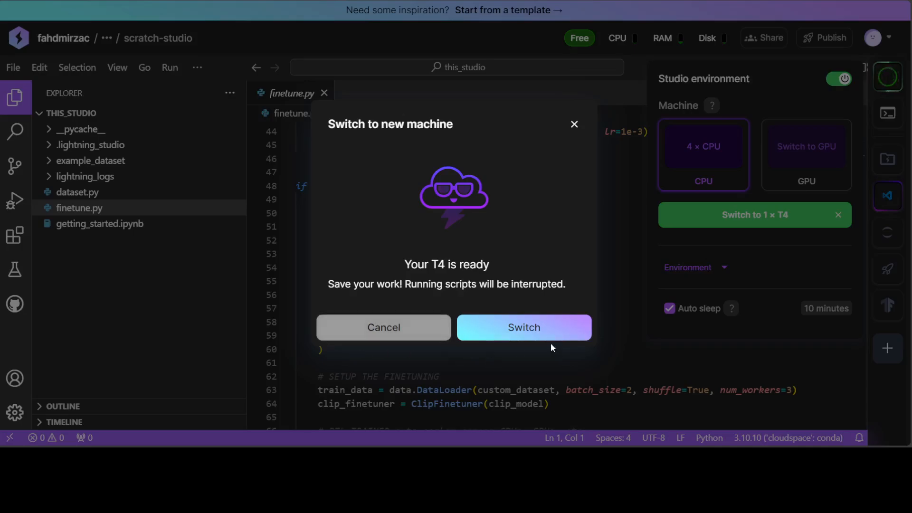
mouse_move(528, 400)
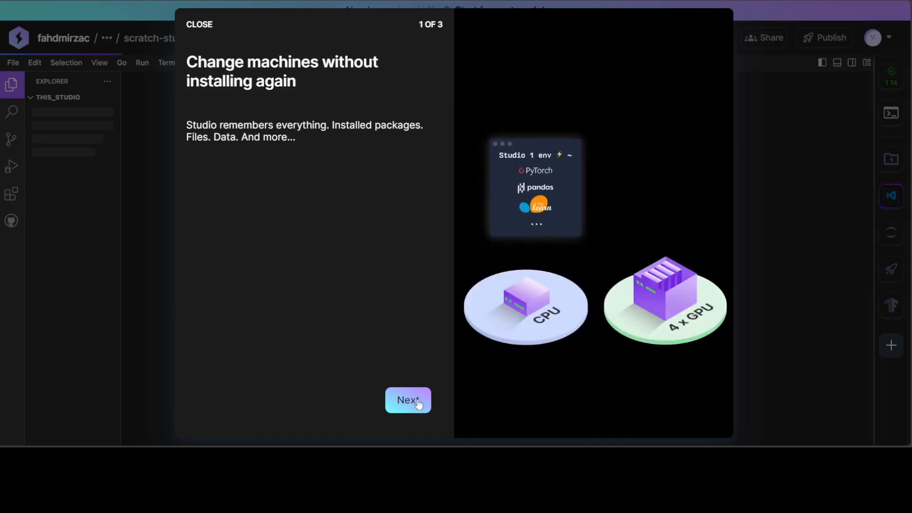
Step: Page through the machine-switch onboarding tour and close it to return to finetune.py
left_click(407, 400)
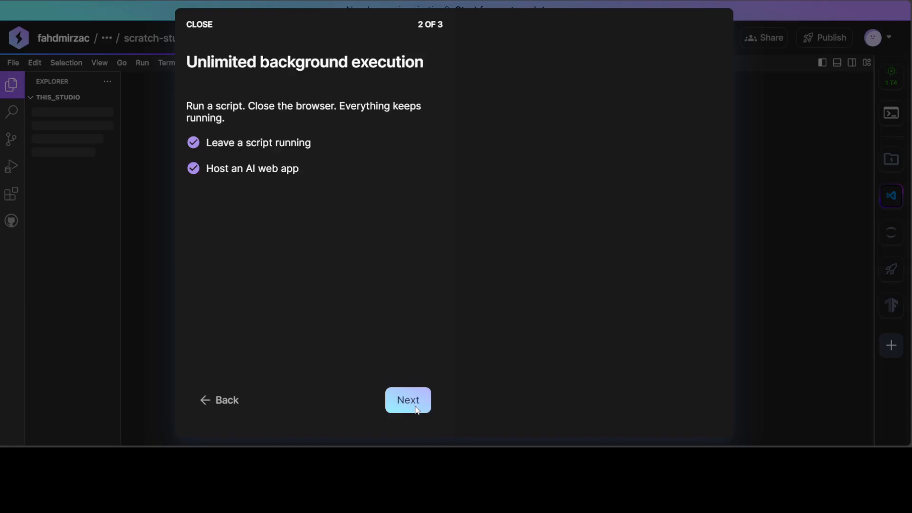
left_click(408, 399)
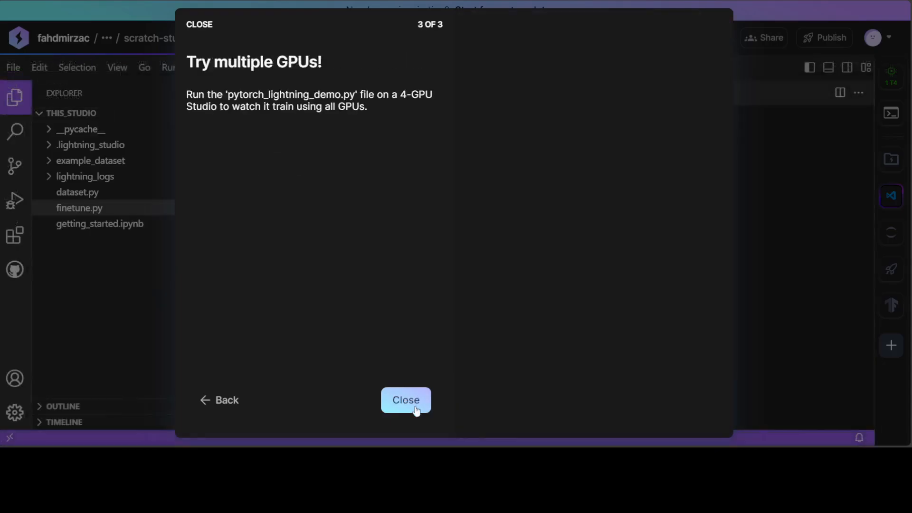
left_click(406, 400)
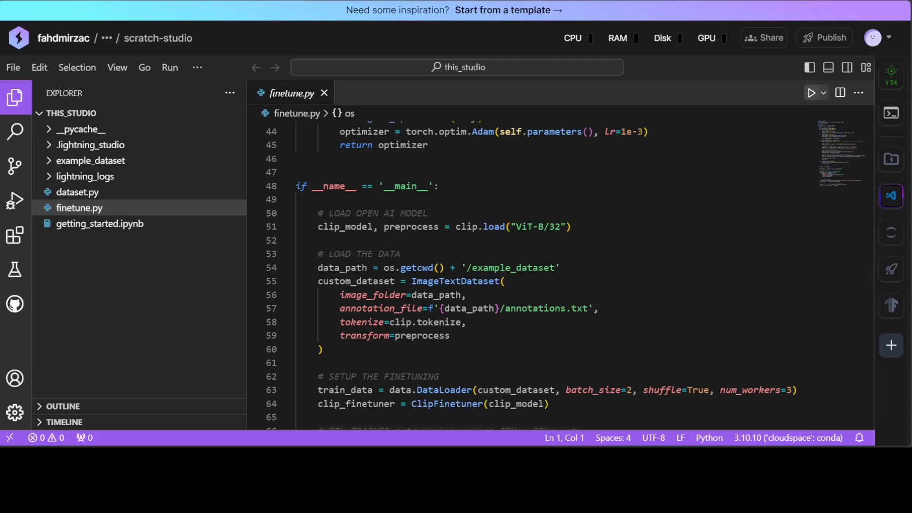
Step: Launch finetune.py again in the terminal now that the T4 GPU is active
left_click(888, 76)
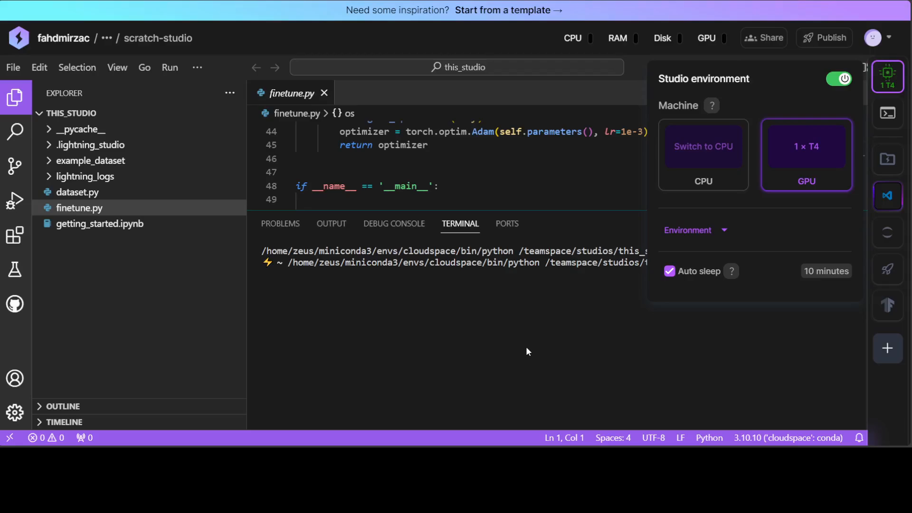
mouse_move(781, 341)
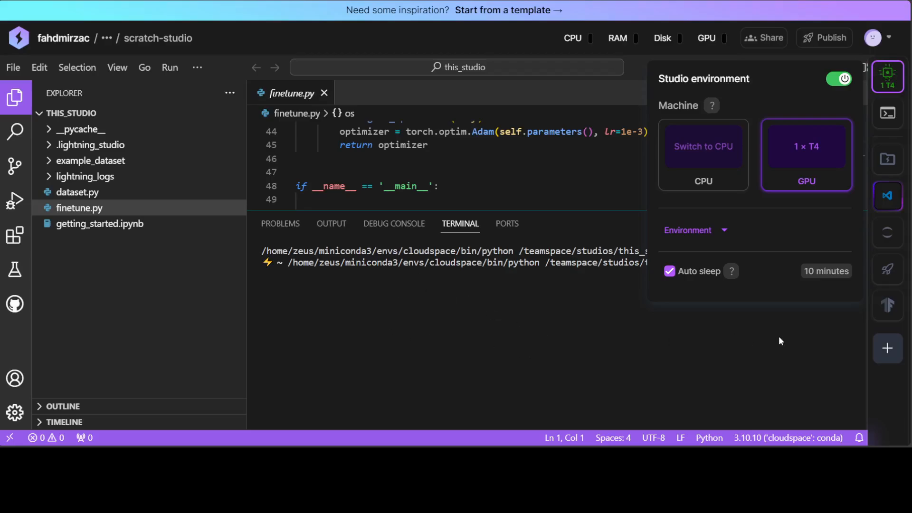